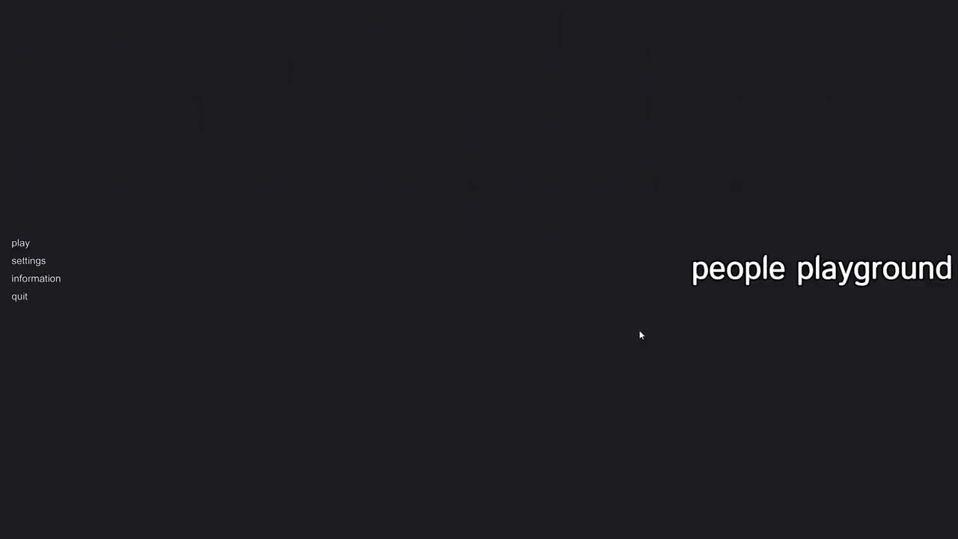
- Choose Play on the main menu to enter a sandbox scene
left_click(20, 242)
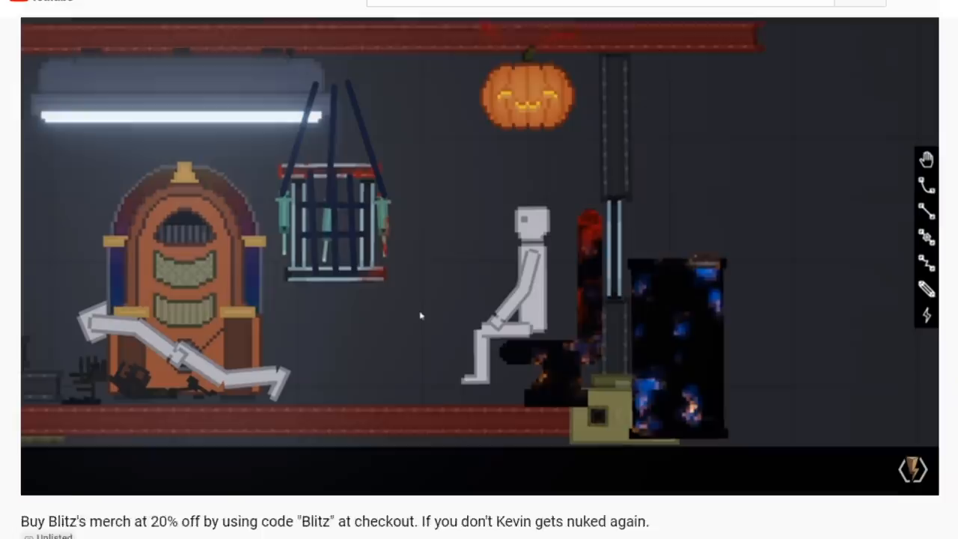
- Scroll down the YouTube page to the People Playground video
scroll("down", 3)
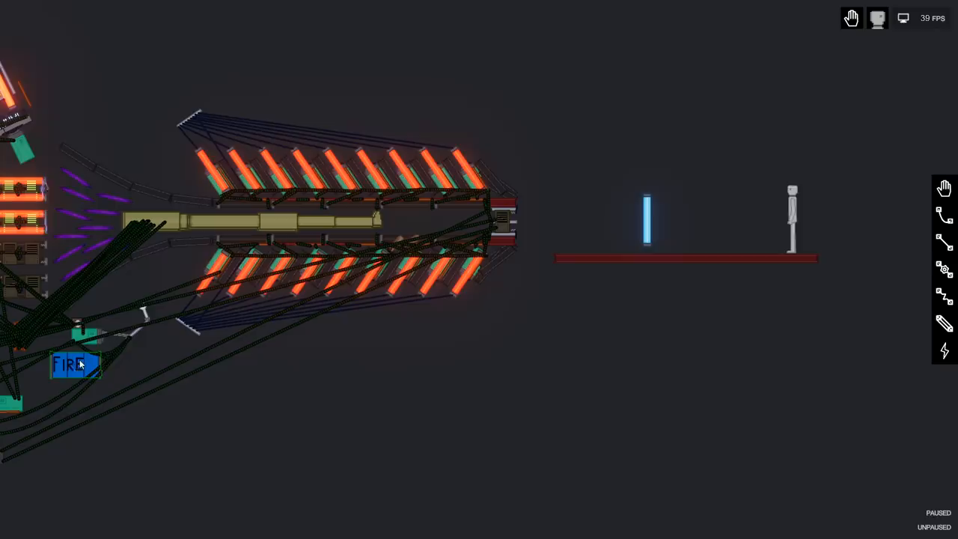
left_click(74, 366)
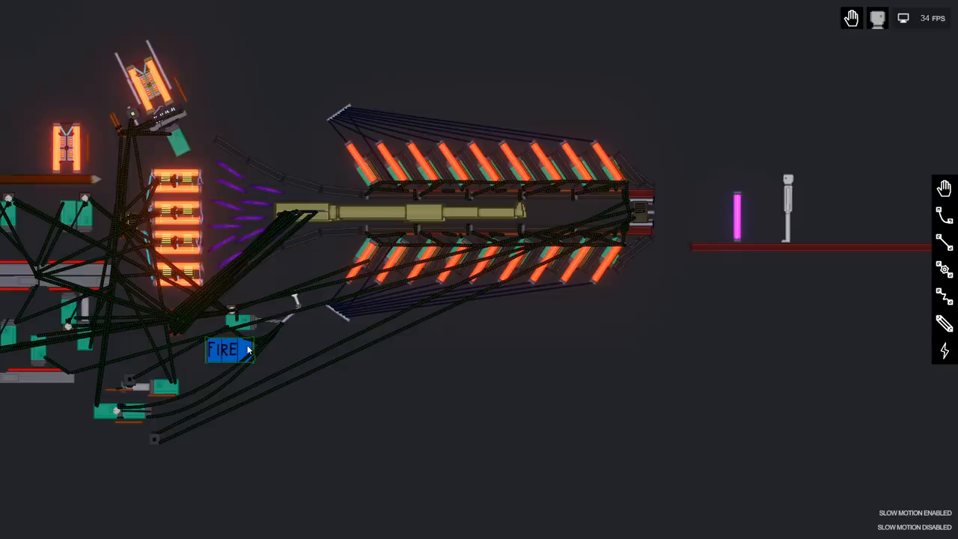
- Fire the cannon at the standing ragdoll and open the ragdoll's context menu
left_click(230, 352)
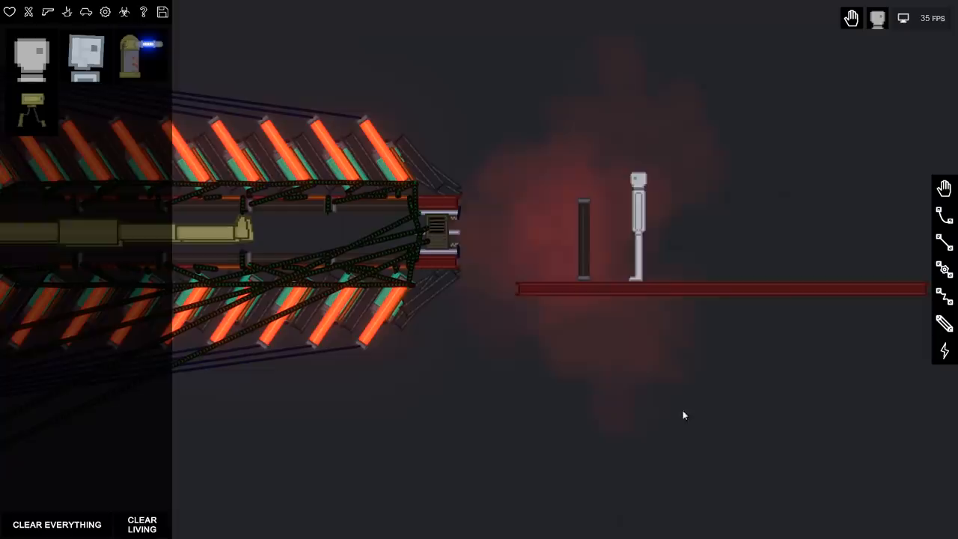
right_click(636, 224)
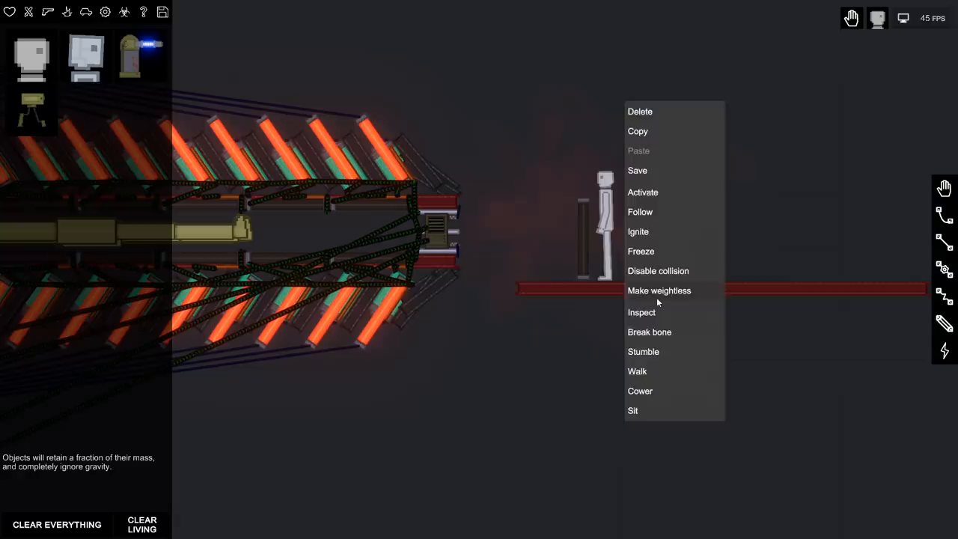